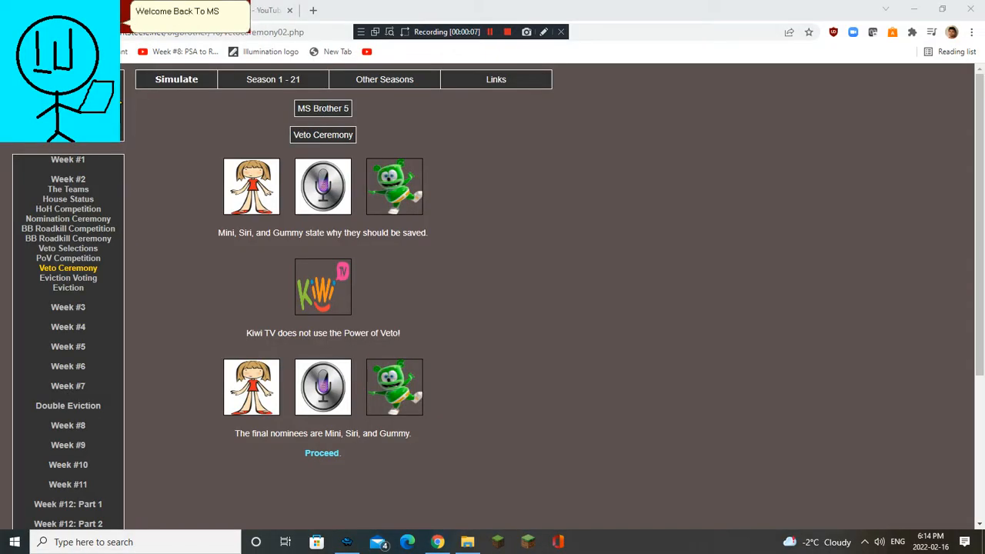
Step: Advance from the Week 2 veto ceremony, where Kiwi TV kept the veto, to eviction voting
click(489, 31)
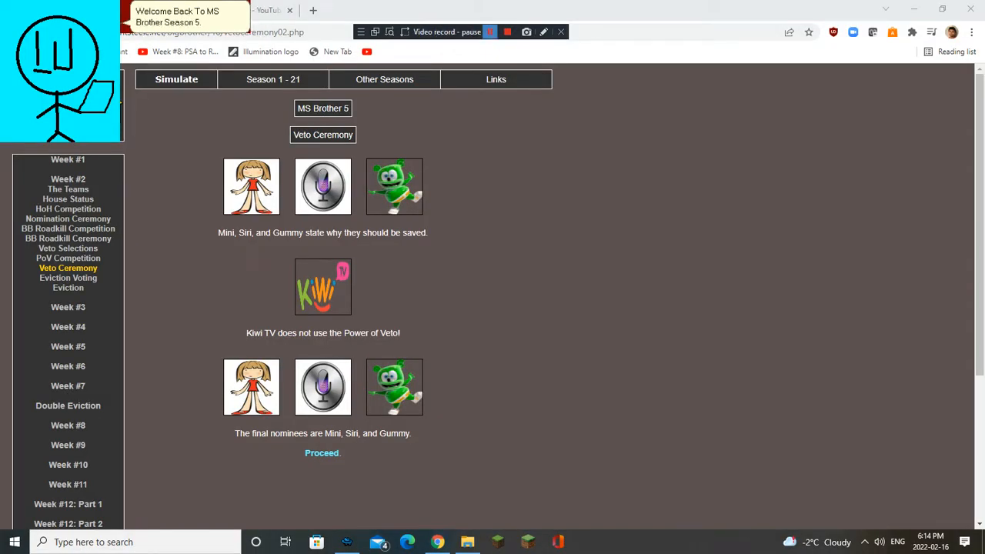
click(490, 32)
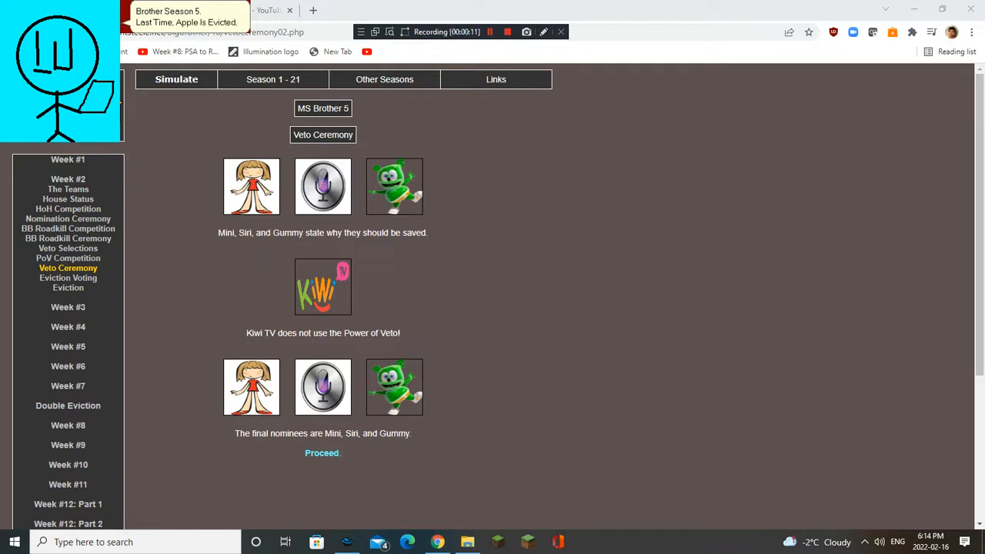
click(489, 31)
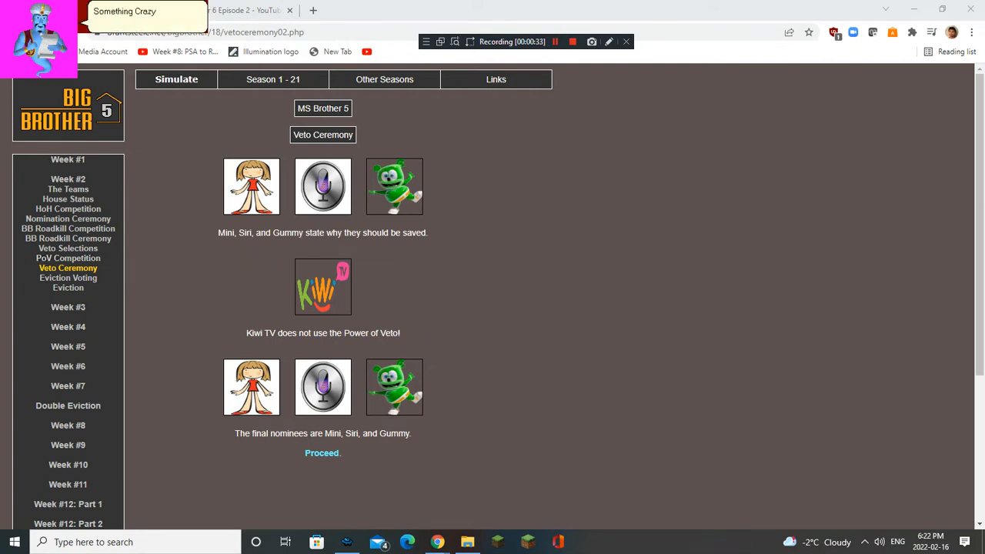
mouse_move(68, 287)
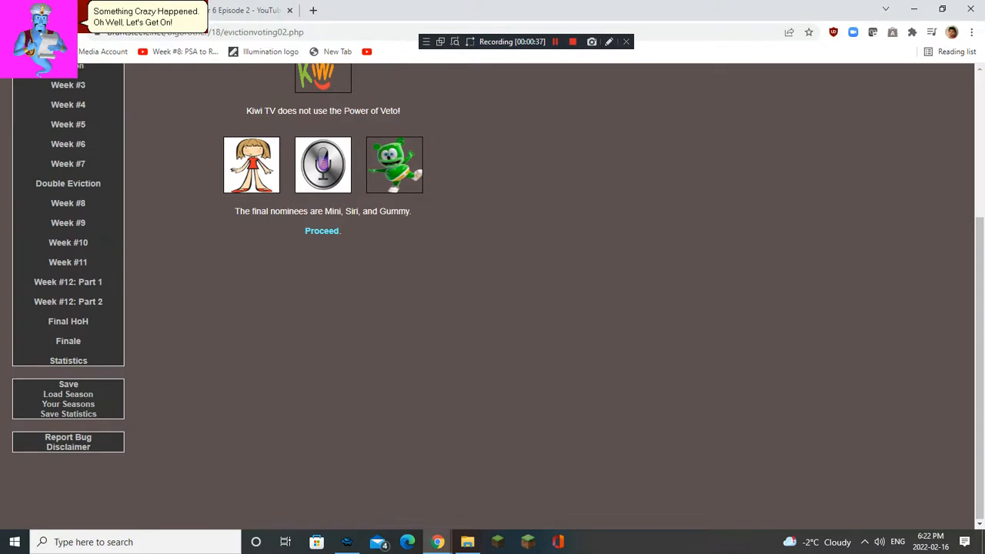
Step: Continue past the Week 2 eviction votes to Mozi+'s Week 3 Head of Household win
scroll(down, 3)
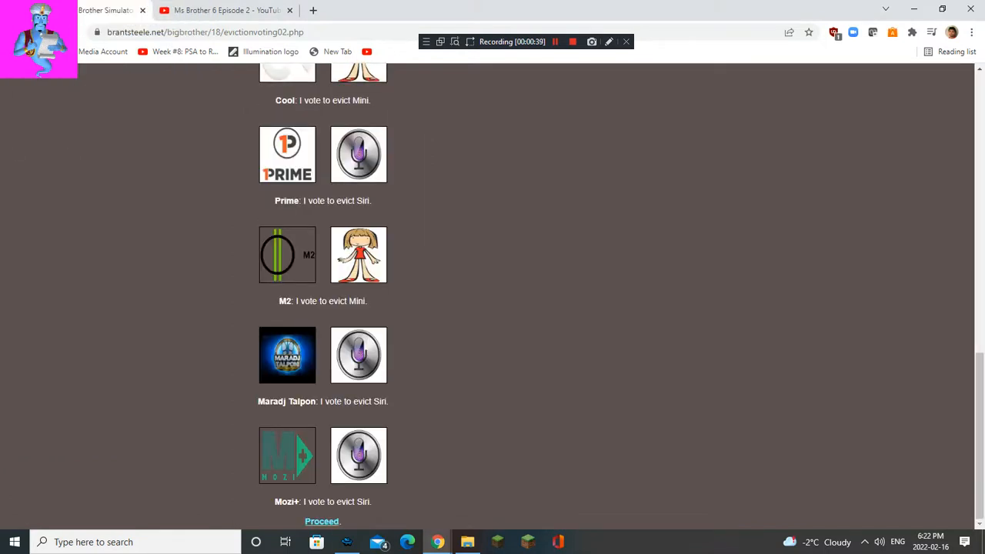
click(322, 521)
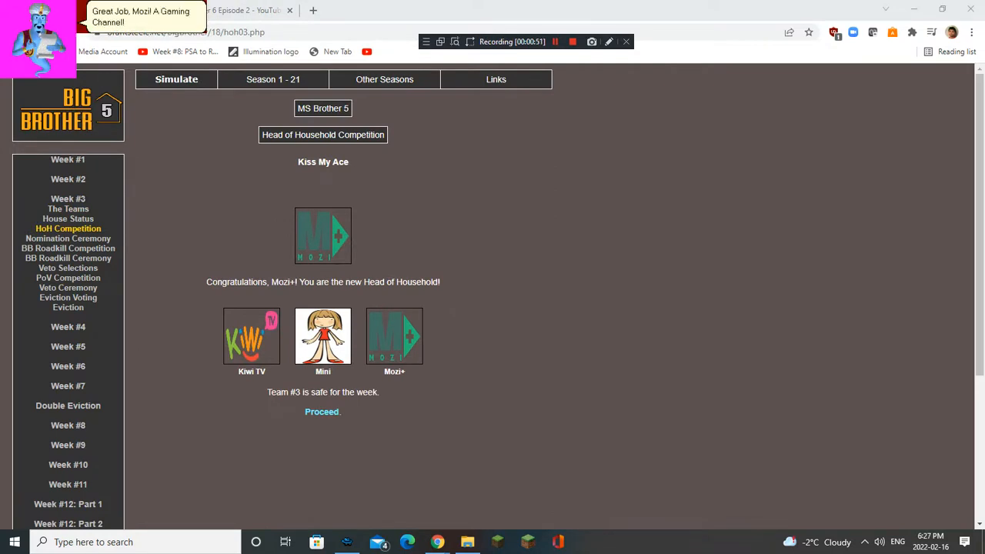
Step: Advance through Week 3 nominations, Roadkill, veto and eviction to DOGE's Week 4 HoH win
click(555, 42)
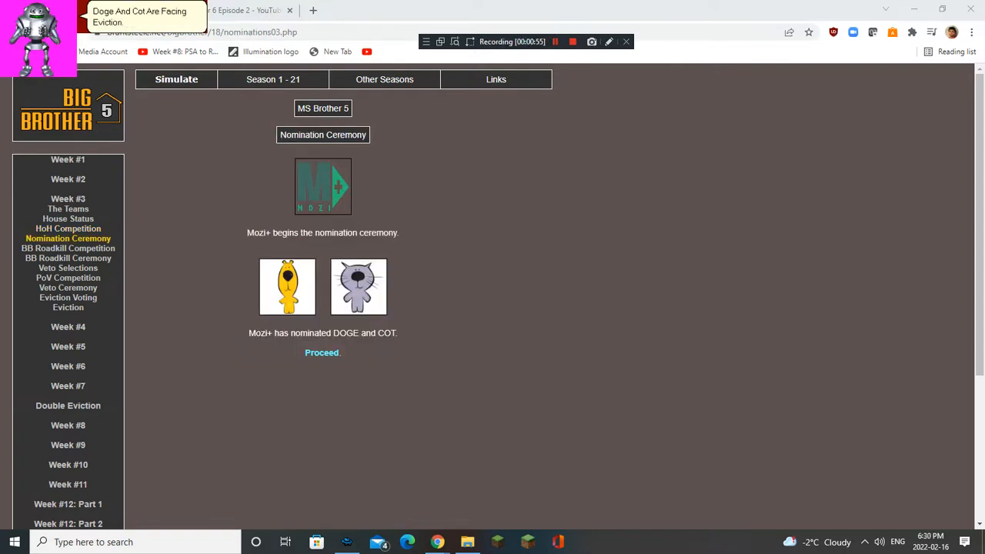
click(555, 41)
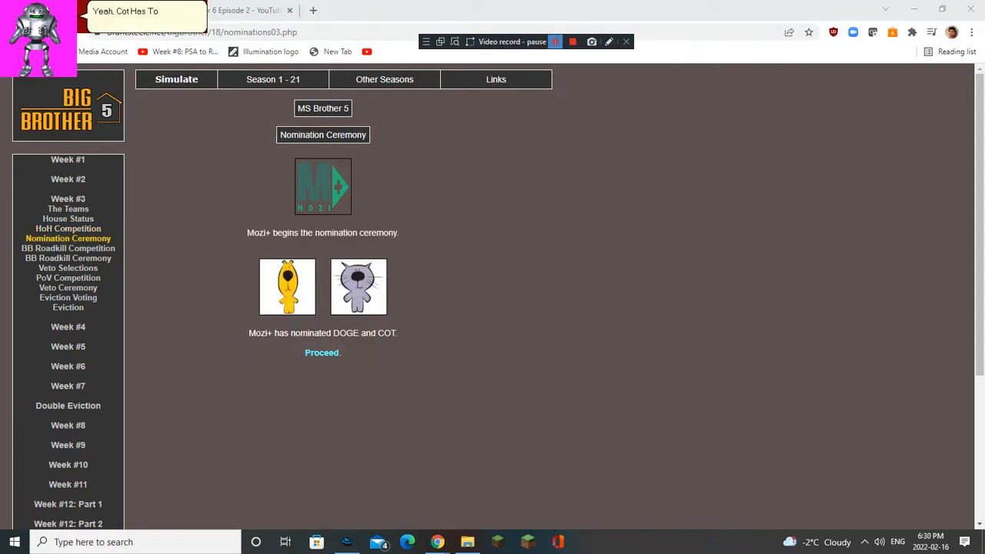
click(322, 352)
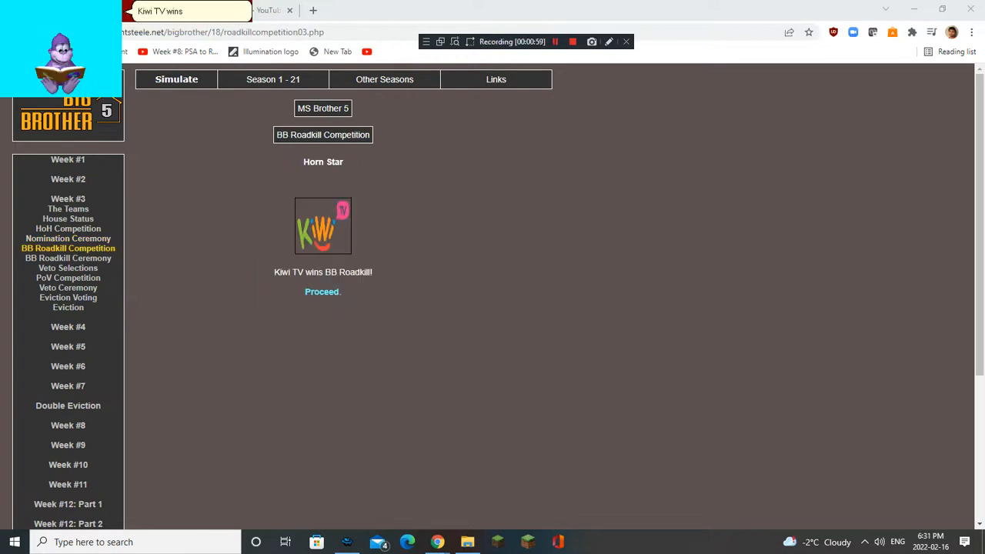
click(555, 42)
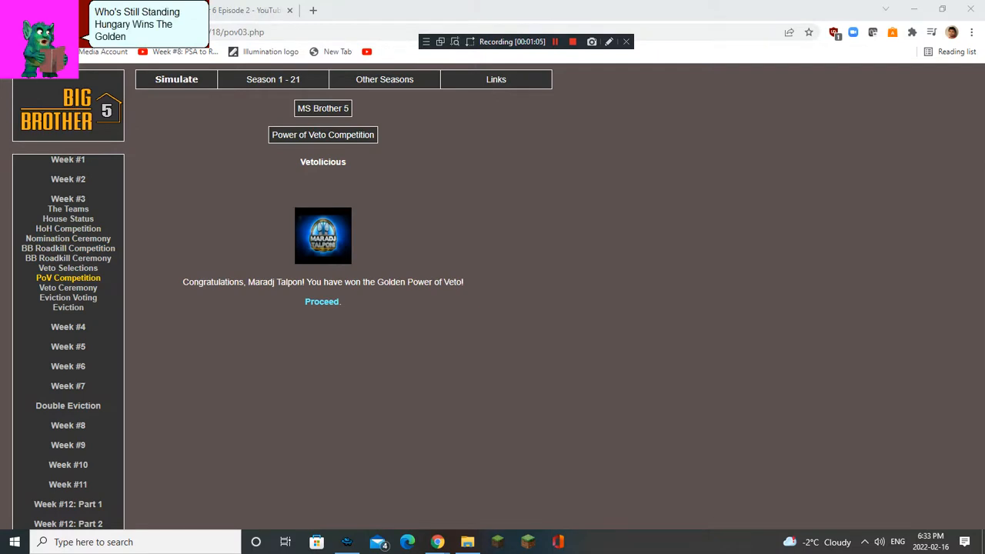
click(554, 41)
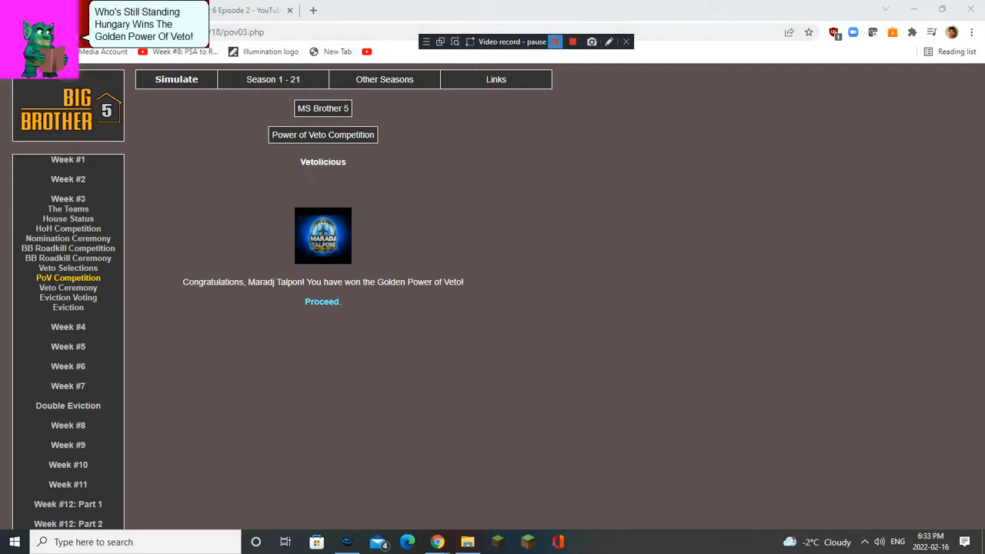
click(321, 301)
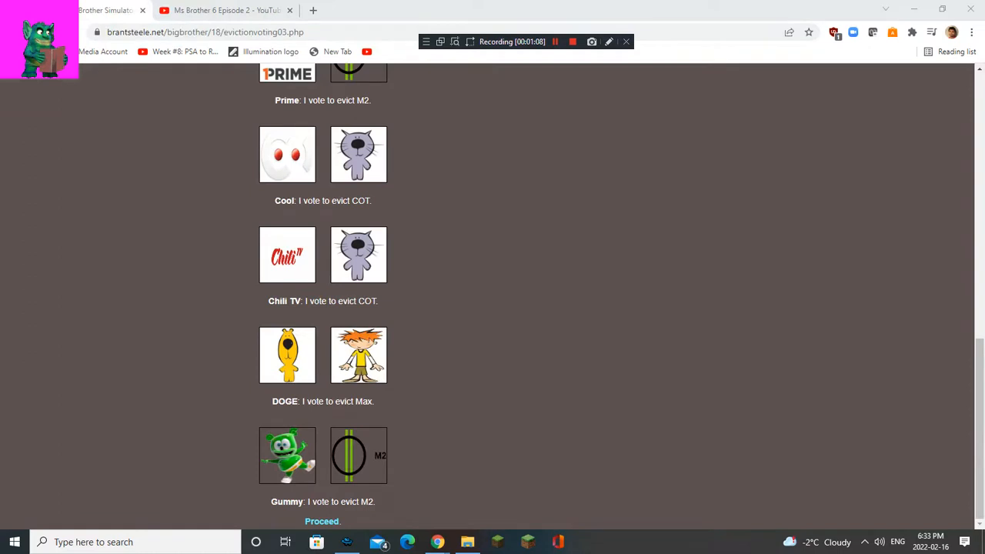
click(321, 521)
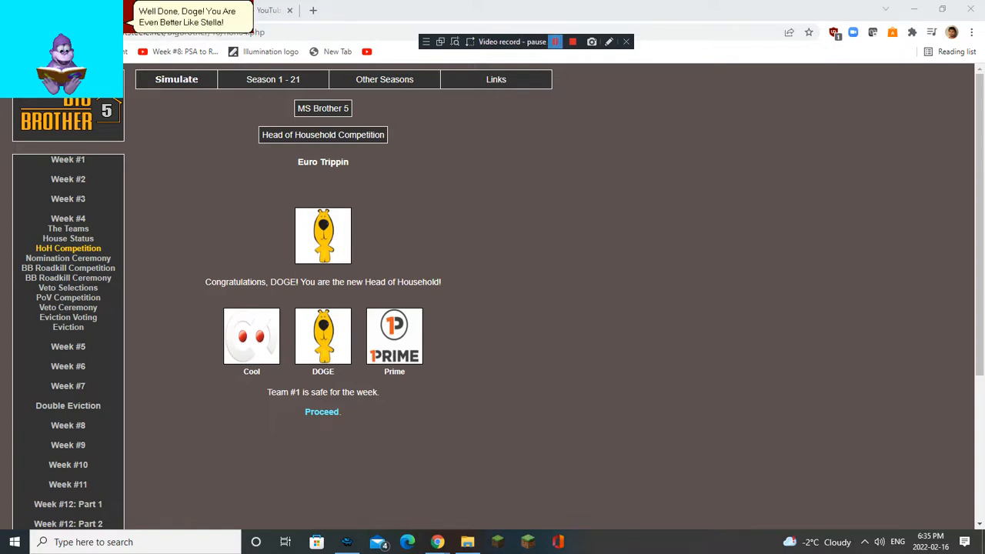
Step: Advance Week 4 past DOGE's nominations and eviction voting to the Week 5 house status
click(321, 411)
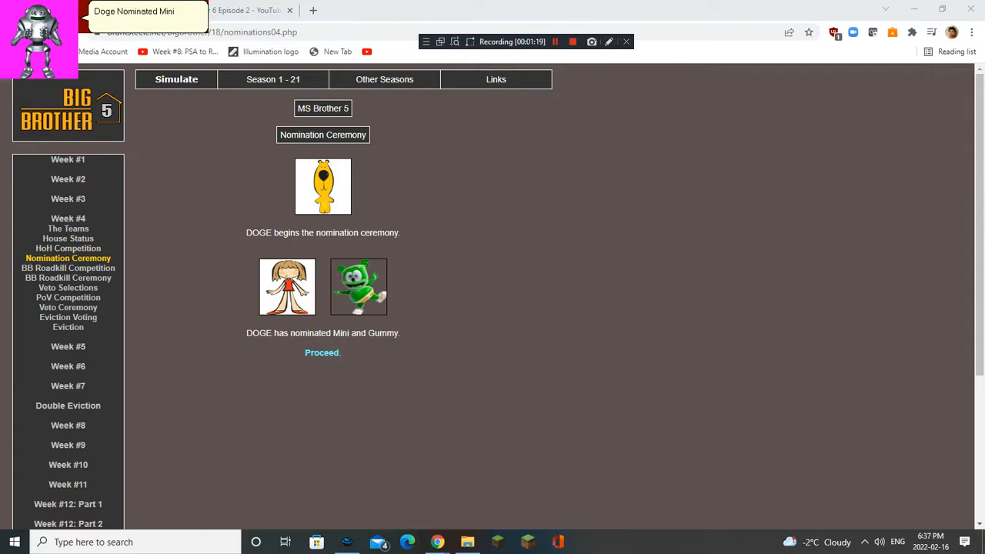
click(555, 41)
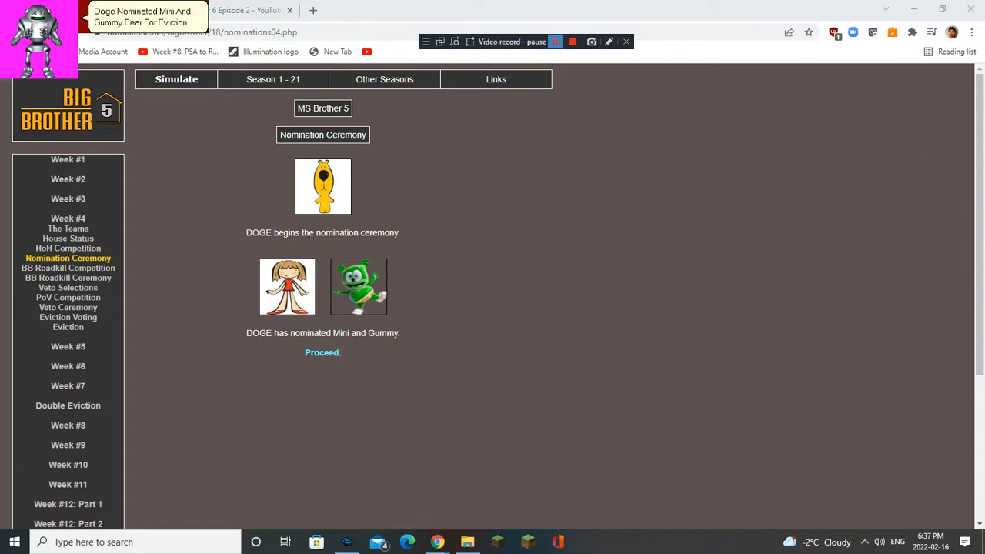
click(322, 352)
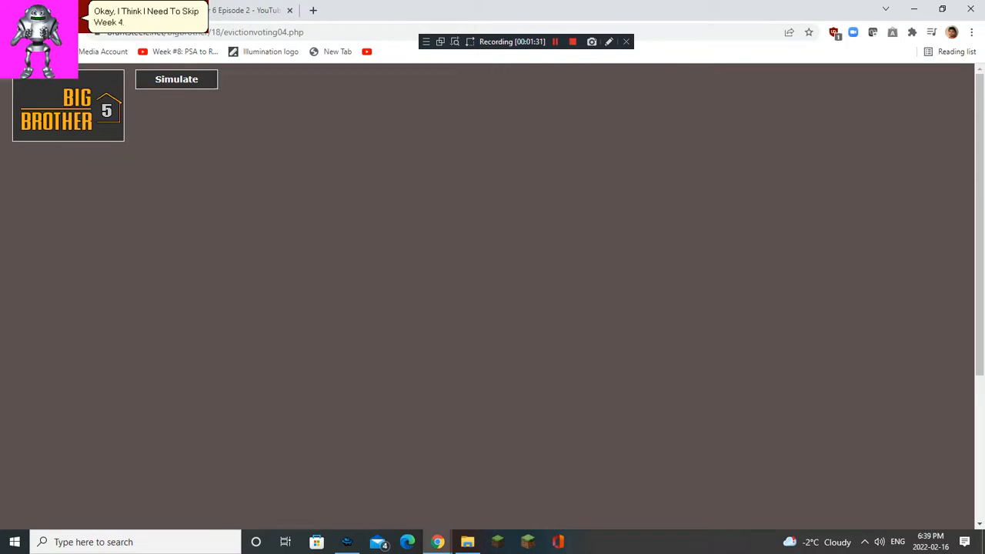
click(177, 78)
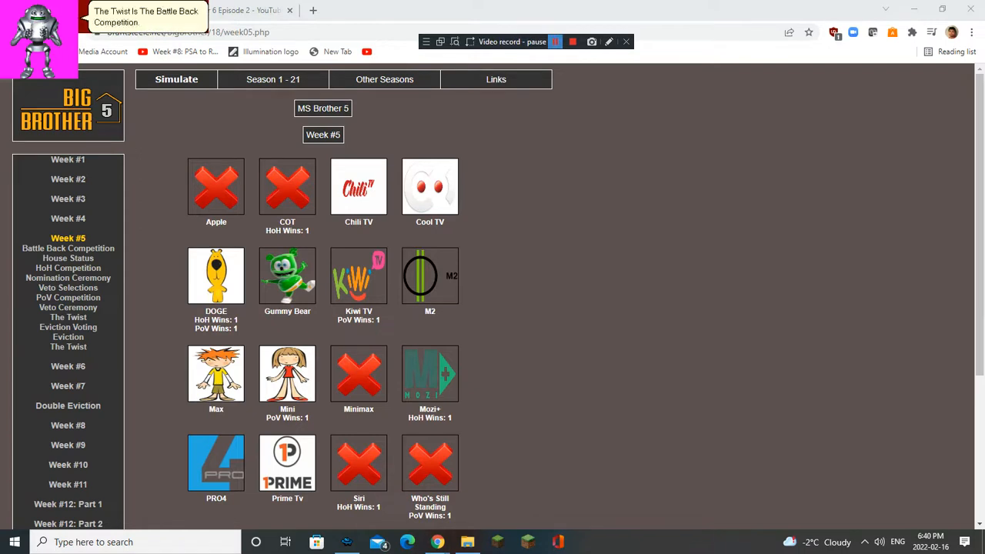
Step: Run the Battle Back rounds where Minimax returns, then reach Chili TV's Week 5 HoH win
scroll(down, 3)
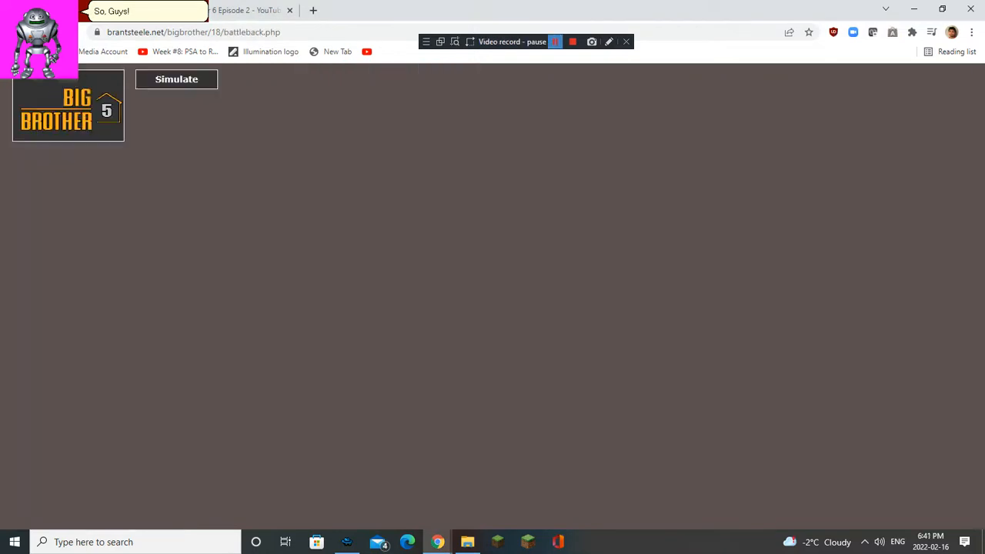
click(176, 80)
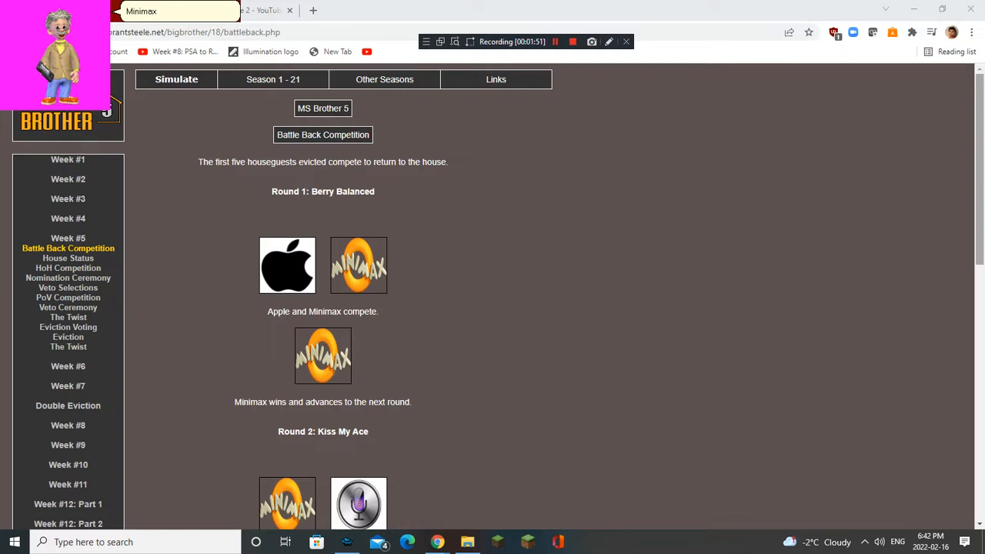
scroll(down, 3)
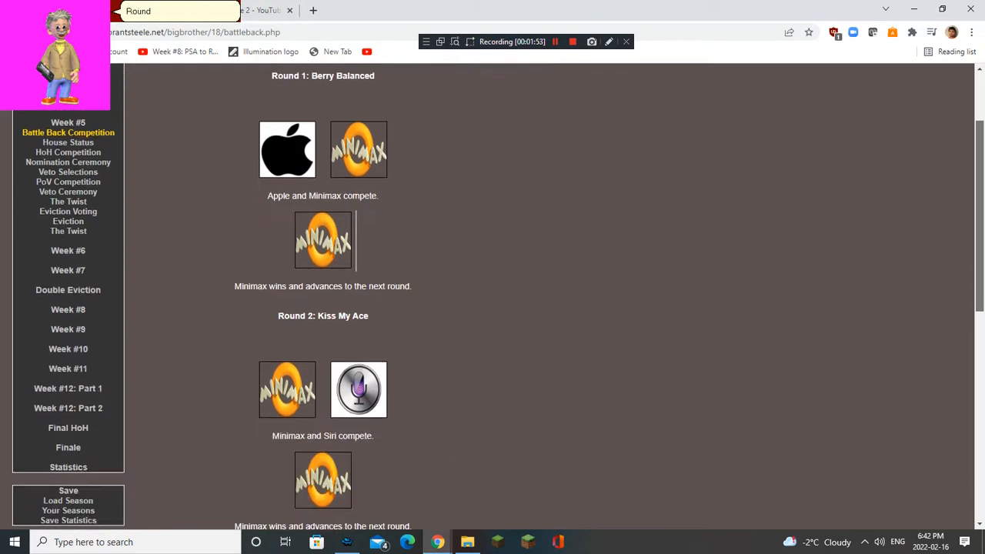
scroll(down, 3)
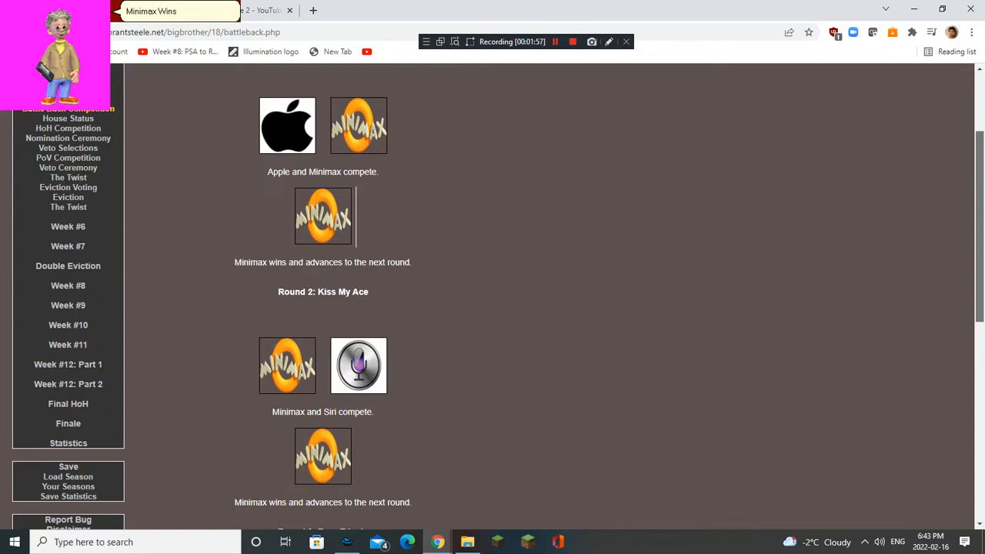
scroll(down, 3)
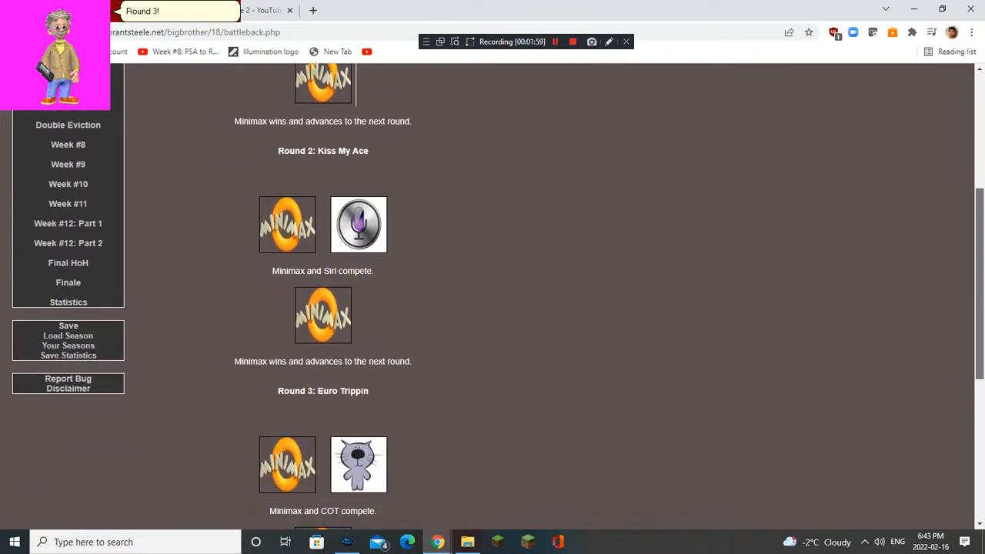
scroll(down, 3)
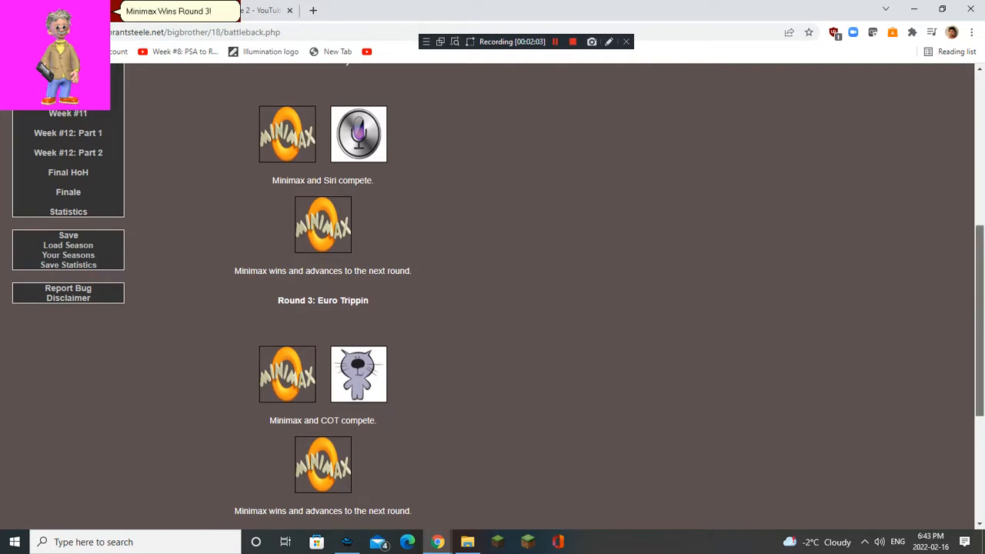
scroll(down, 3)
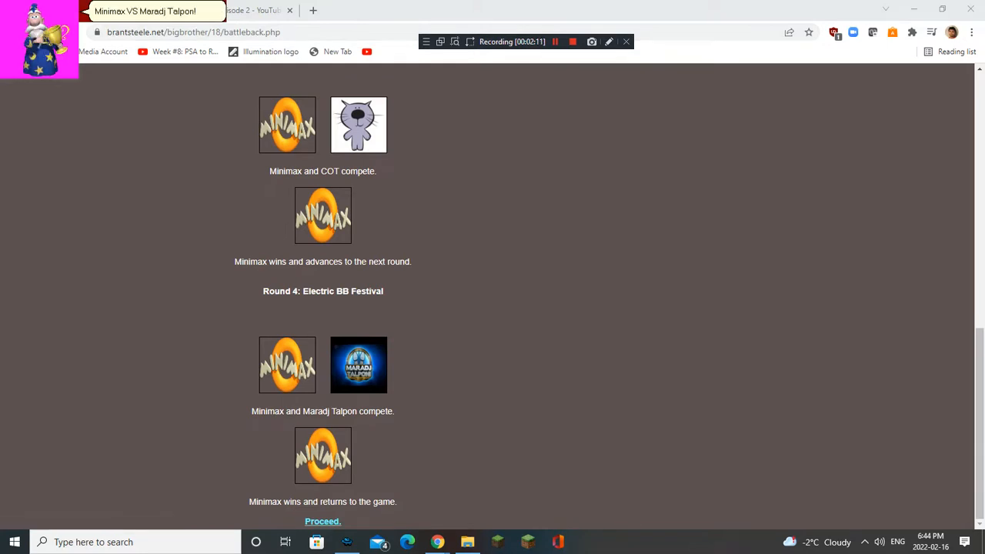
click(323, 520)
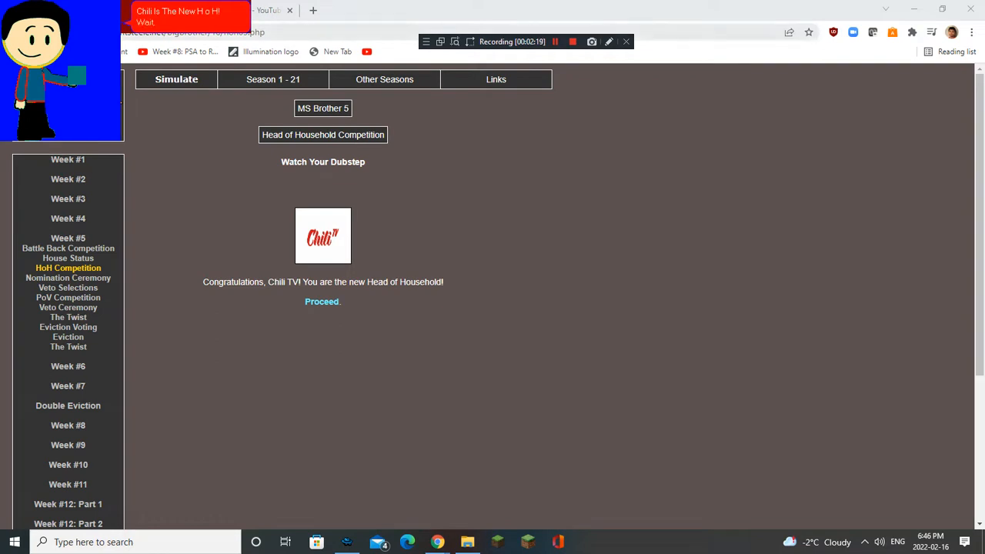
Step: Continue past Chili TV's nominations of DOGE and Kiwi TV to the secret-room twist
click(555, 41)
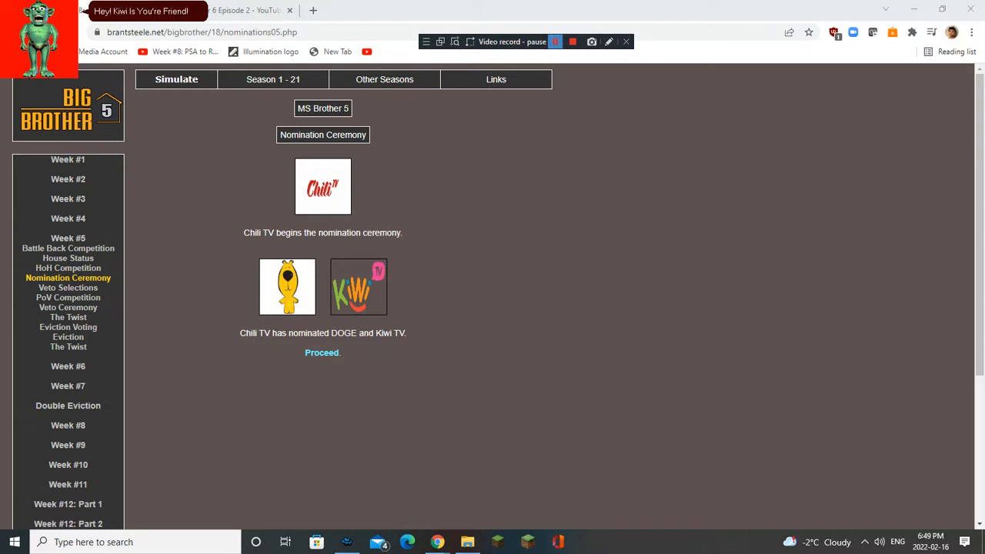
click(322, 353)
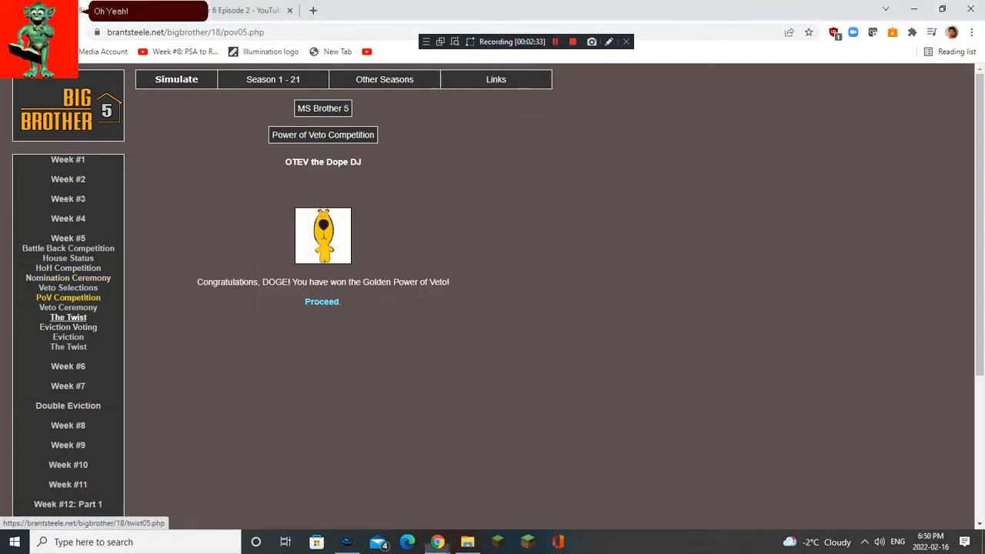
click(322, 301)
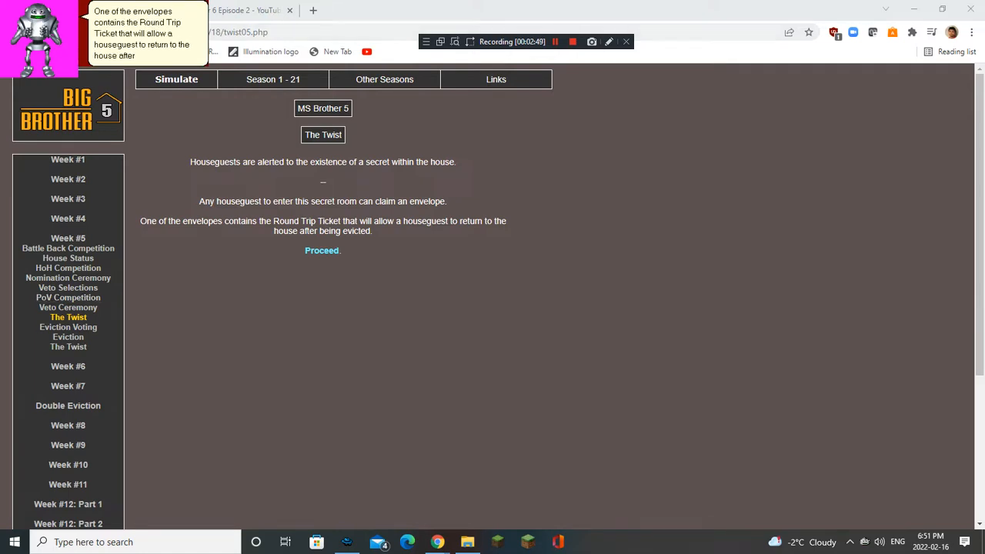
mouse_move(68, 326)
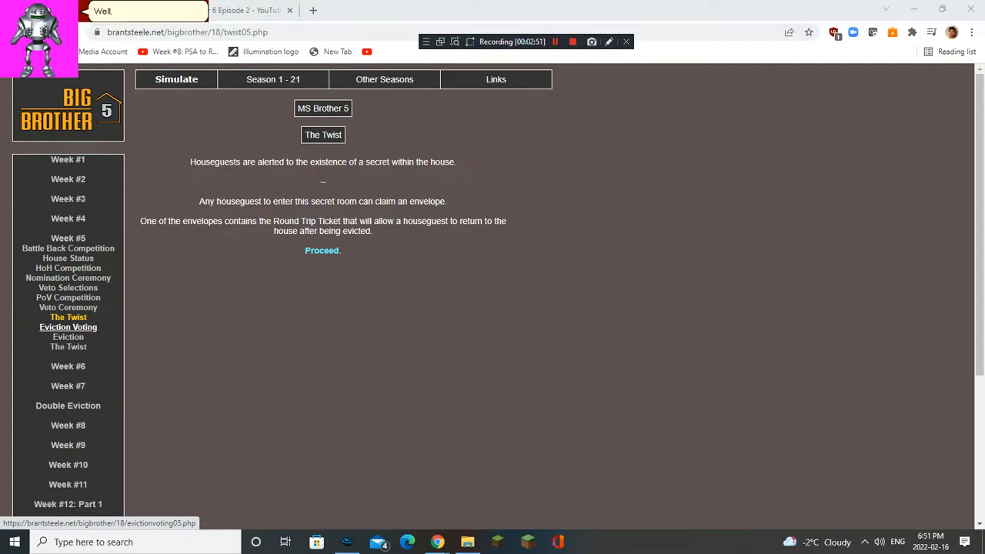
Step: Play out the Week 5 eviction voting and reach the America's Care Package twist
click(322, 250)
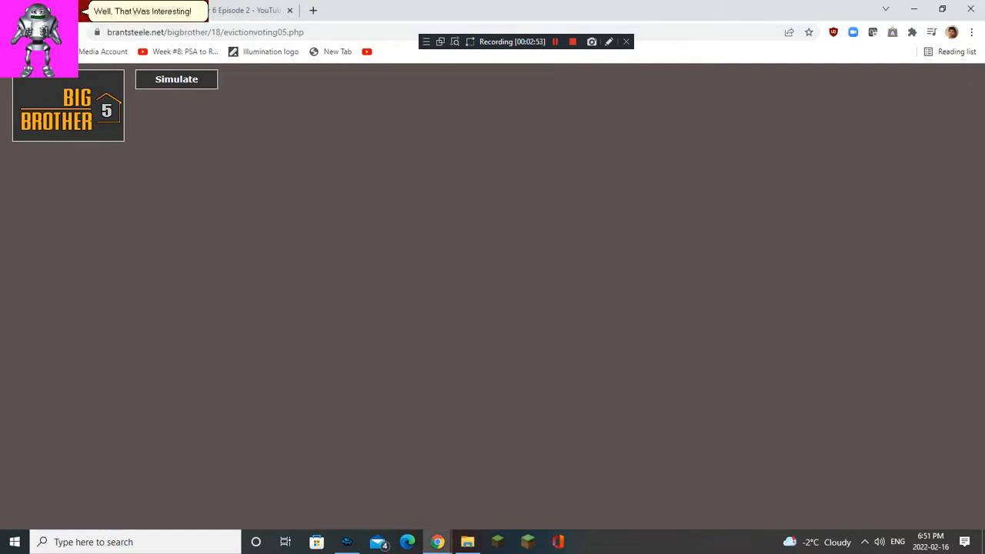
click(176, 79)
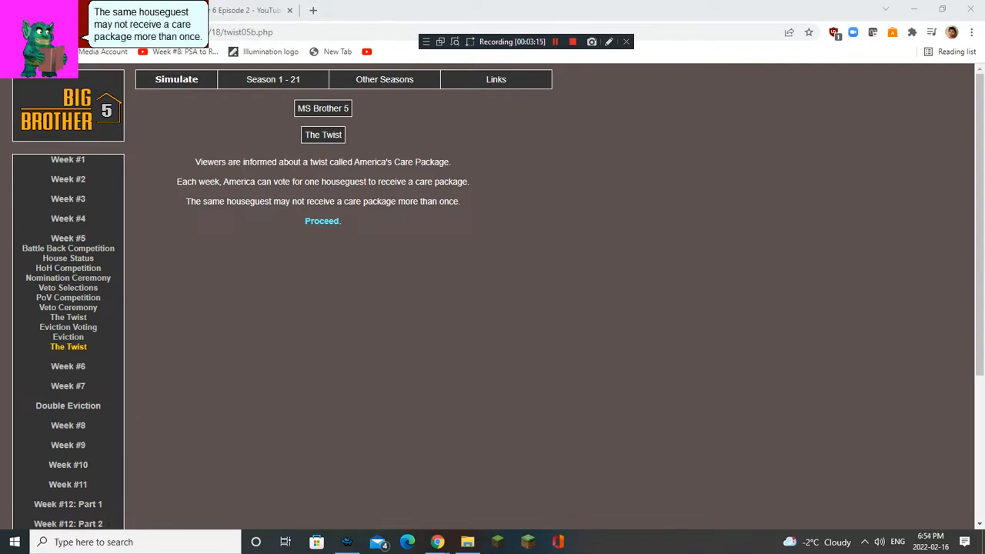
mouse_move(322, 221)
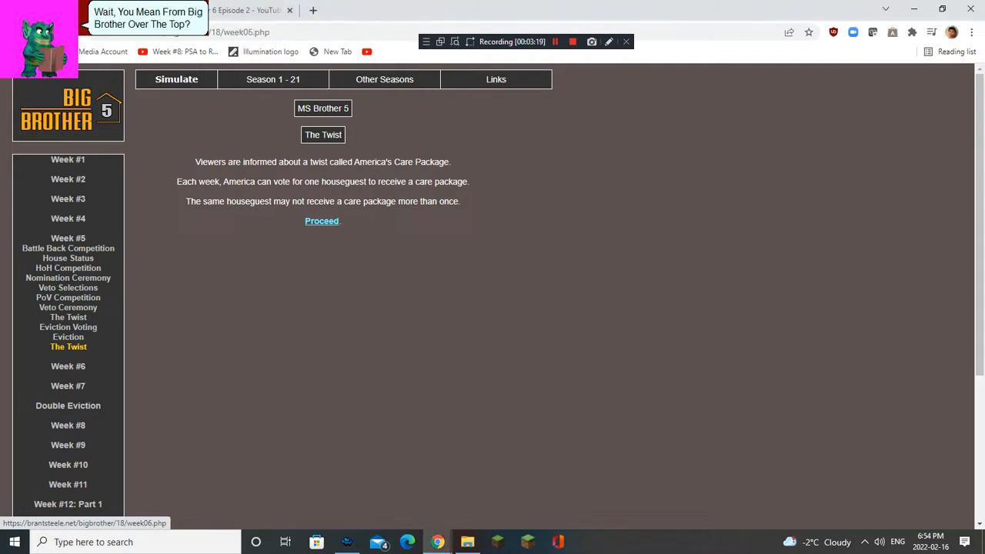
Step: Continue from the twist to the Week 6 status grid showing Kiwi TV evicted
click(320, 221)
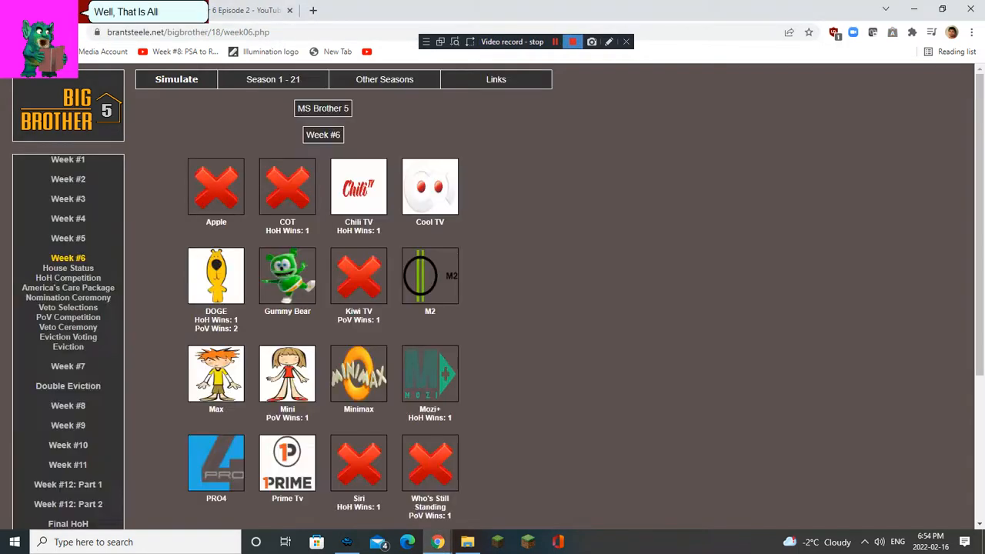